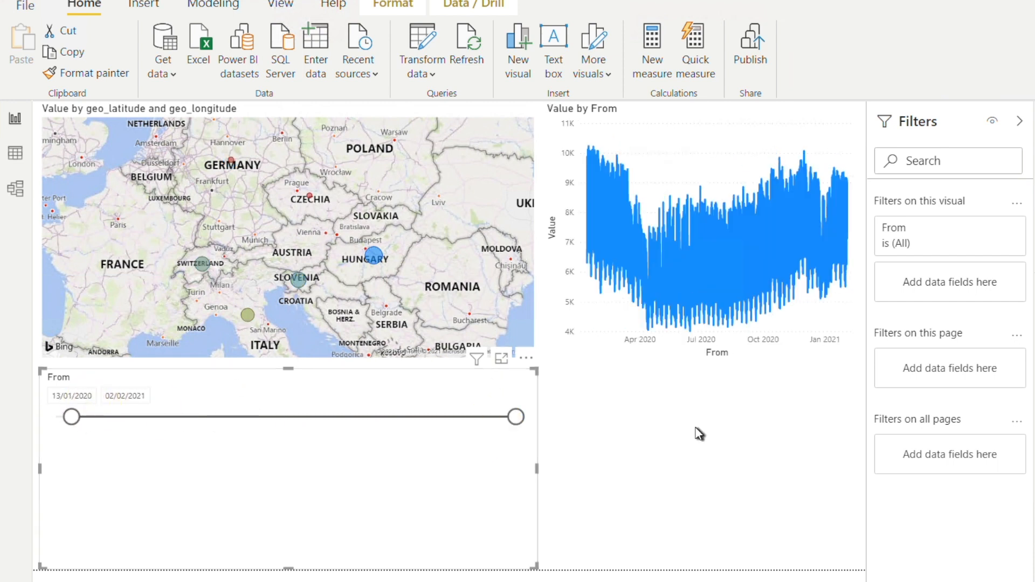
pyautogui.moveTo(848, 498)
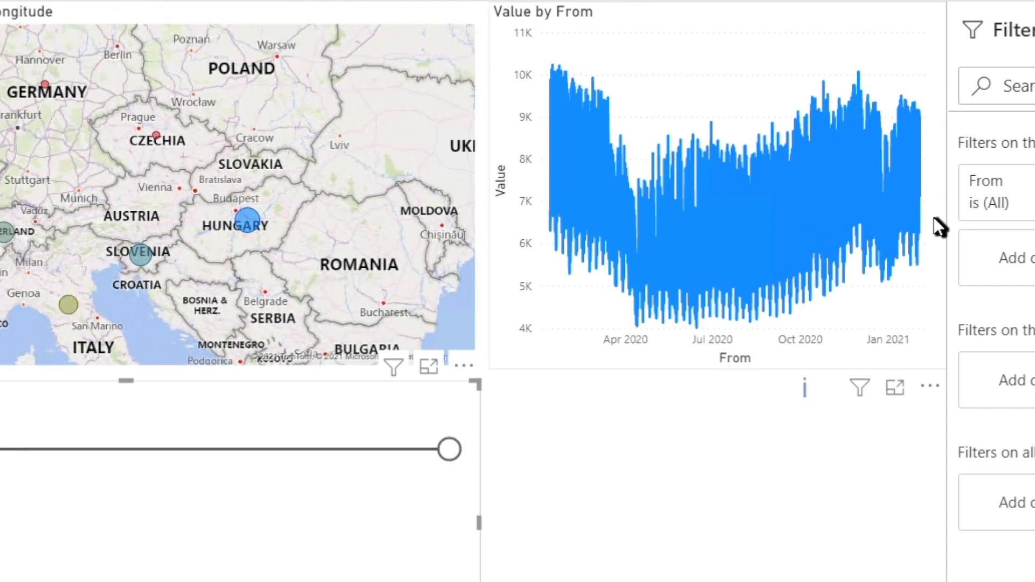
pyautogui.moveTo(917, 227)
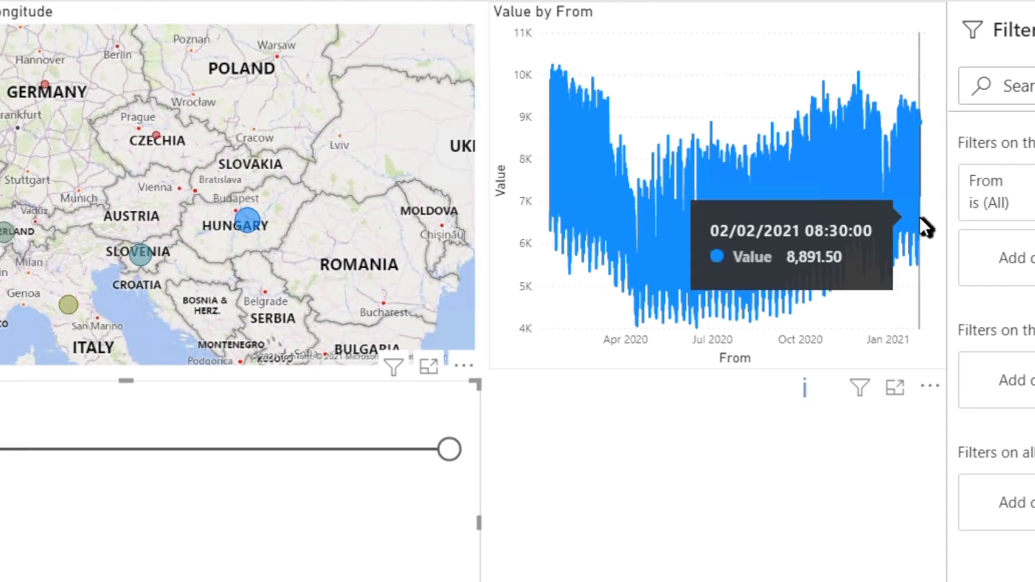